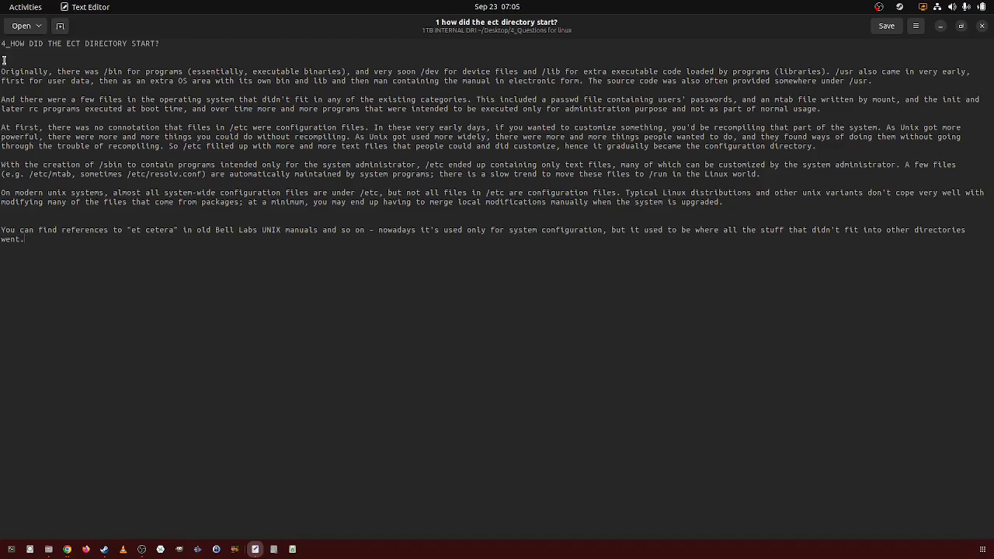
Step: Highlight the first paragraph from 'Originally, there was /bin' through /dev and /lib as it is read
left_click_drag(0, 71, 131, 71)
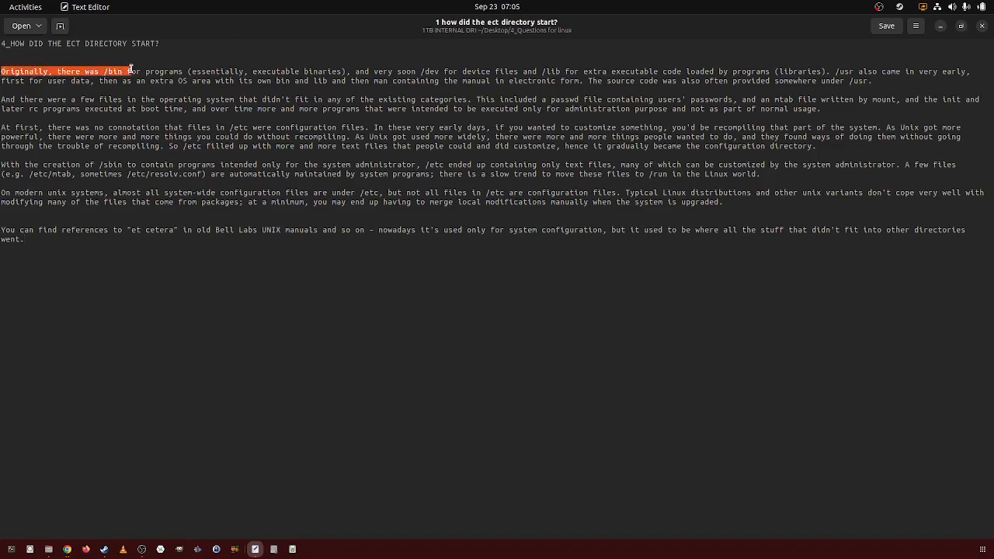
left_click_drag(121, 72, 254, 81)
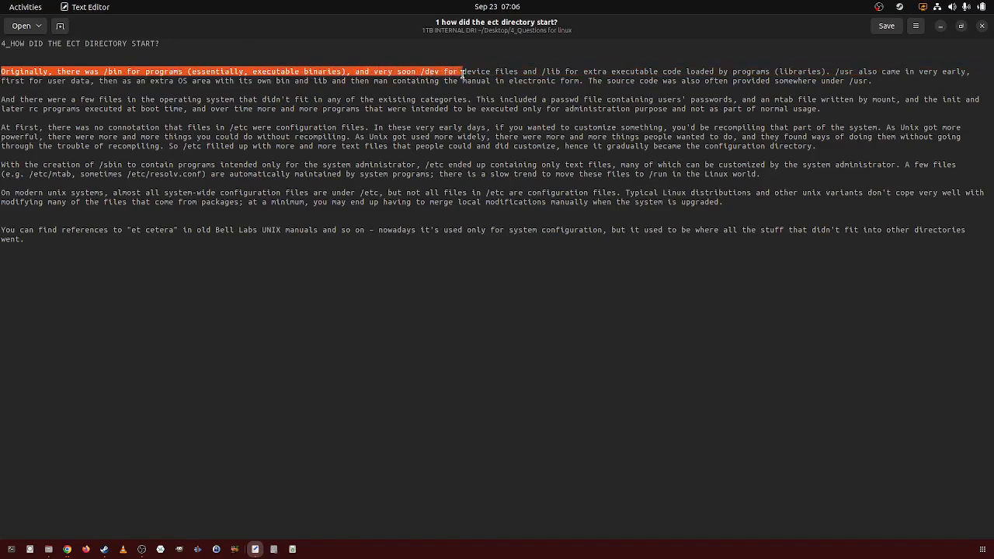
left_click_drag(457, 71, 556, 71)
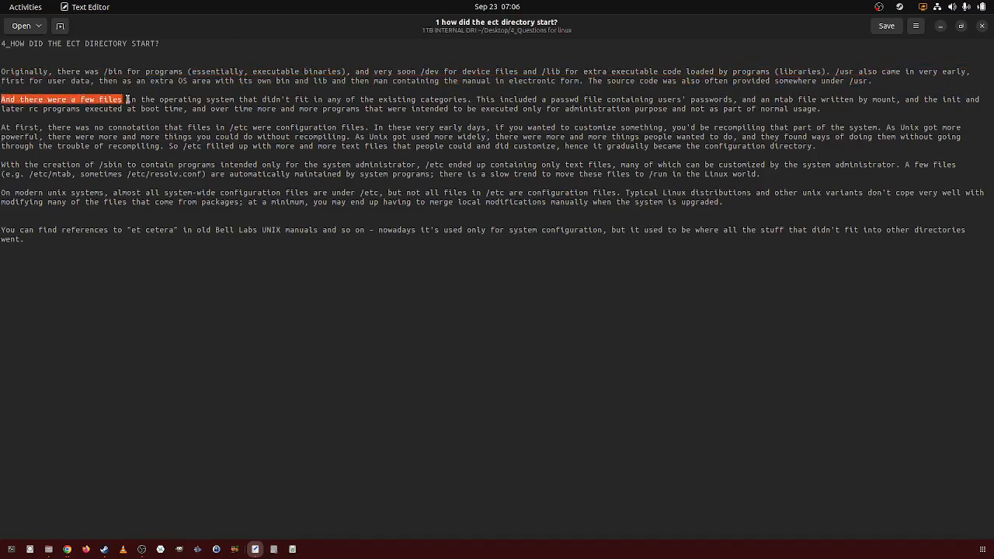
Step: Highlight the 'And there were a few files' paragraph about passwd and mtab while reading it
left_click_drag(124, 99, 325, 99)
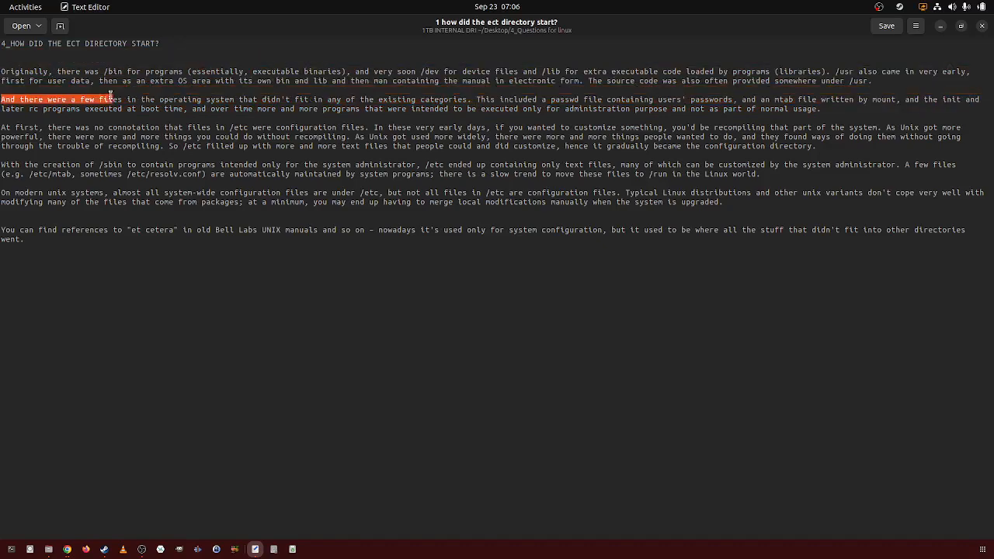
left_click_drag(108, 99, 112, 109)
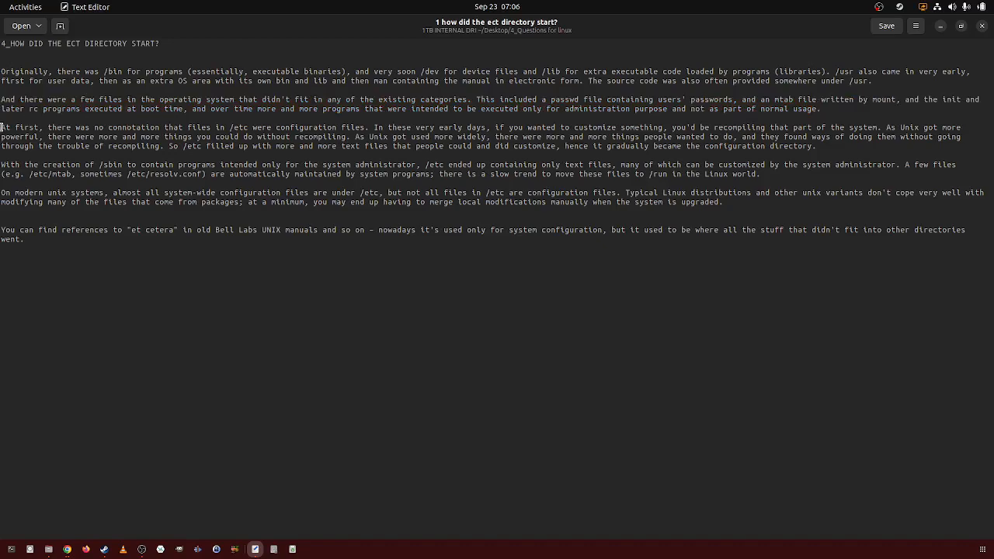
Step: Highlight the 'At first, there was no connotation' paragraph, then start on the /sbin paragraph
left_click_drag(3, 127, 174, 137)
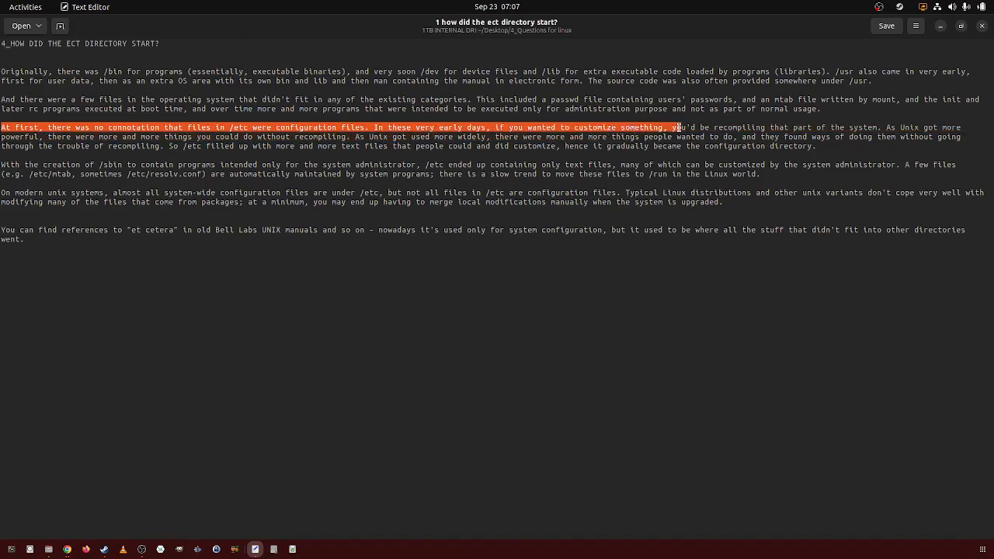
left_click_drag(676, 127, 807, 127)
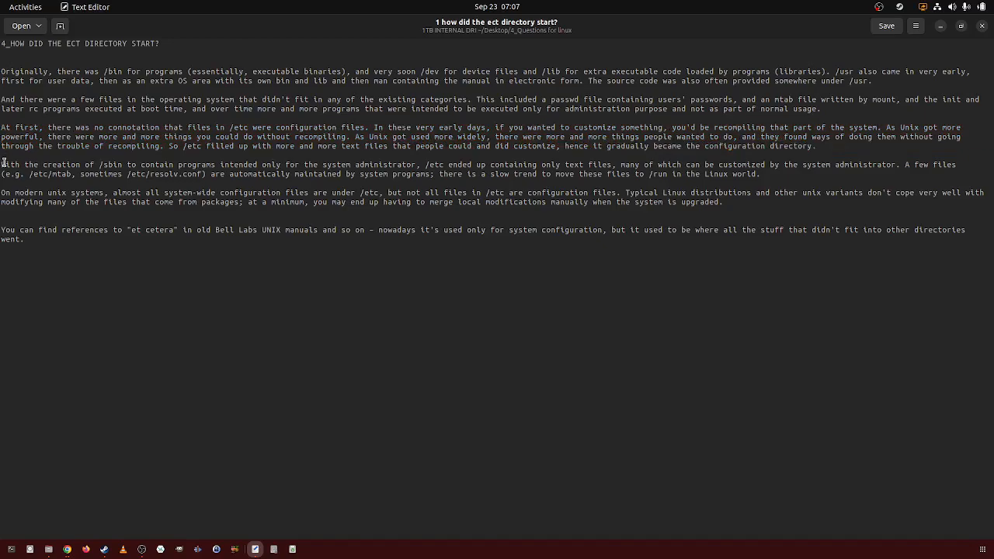
left_click_drag(3, 164, 136, 164)
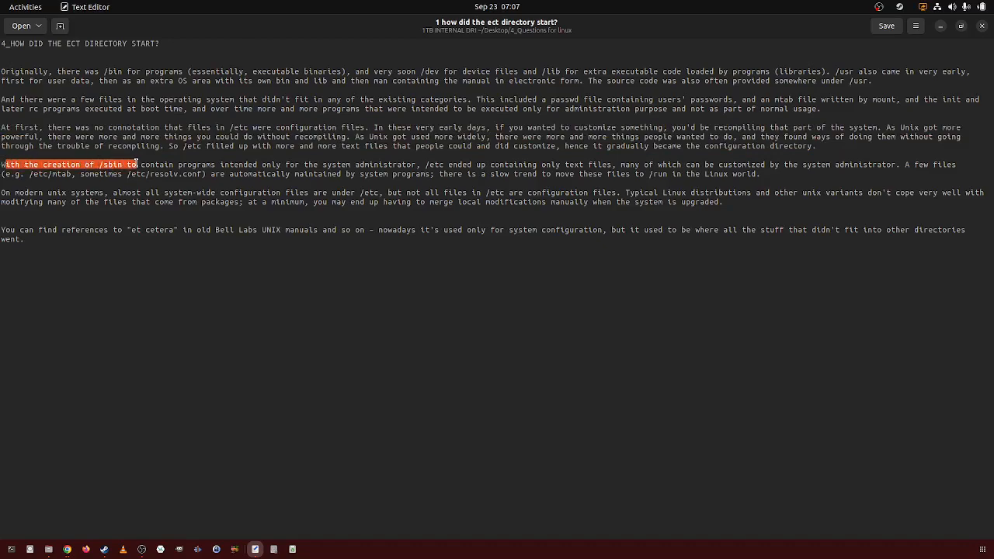
Step: Highlight the 'With the creation of /sbin' paragraph to its end, then clear the selection
left_click_drag(137, 165, 205, 165)
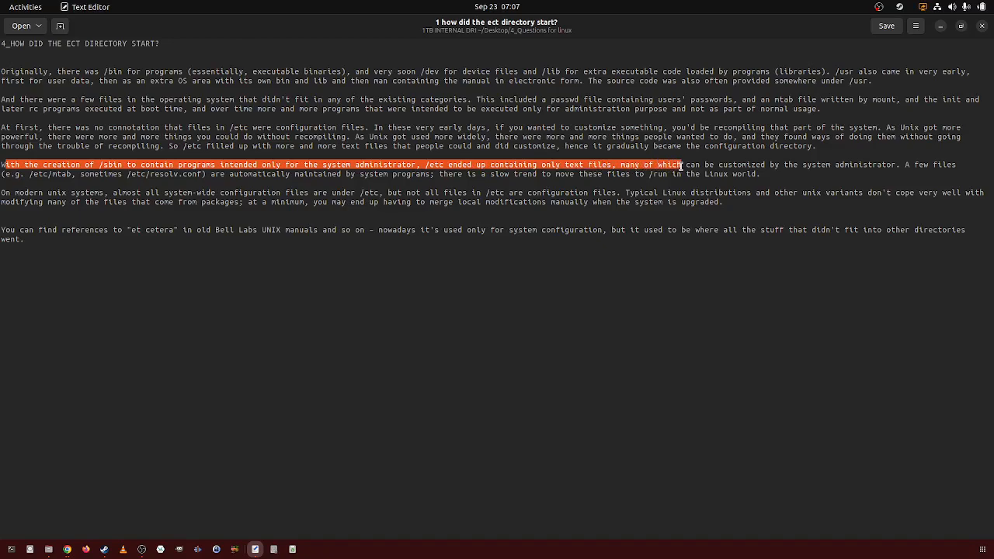
left_click_drag(684, 165, 899, 165)
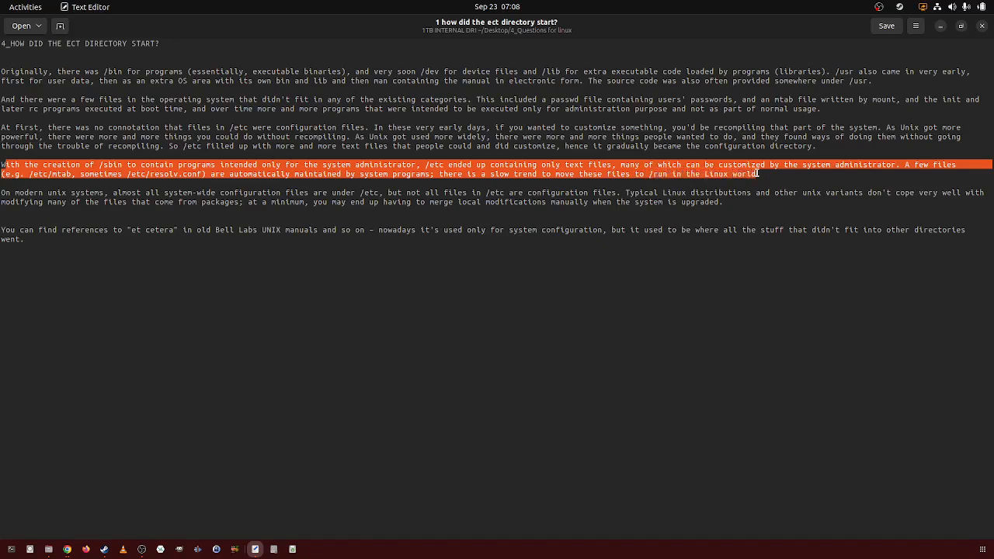
left_click(10, 193)
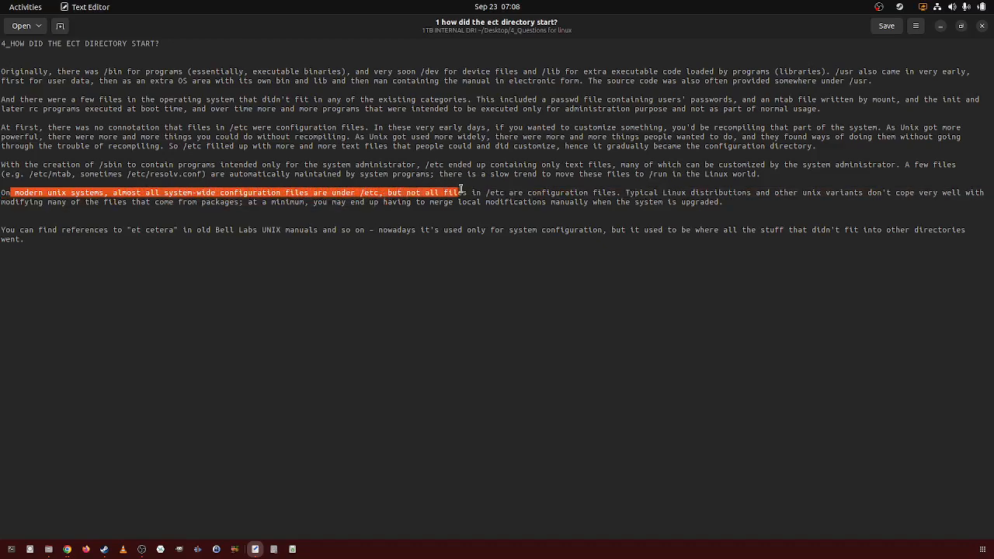
Step: Highlight the 'On modern unix systems' and closing 'et cetera' paragraphs, then clear the selection
left_click_drag(463, 192, 572, 202)
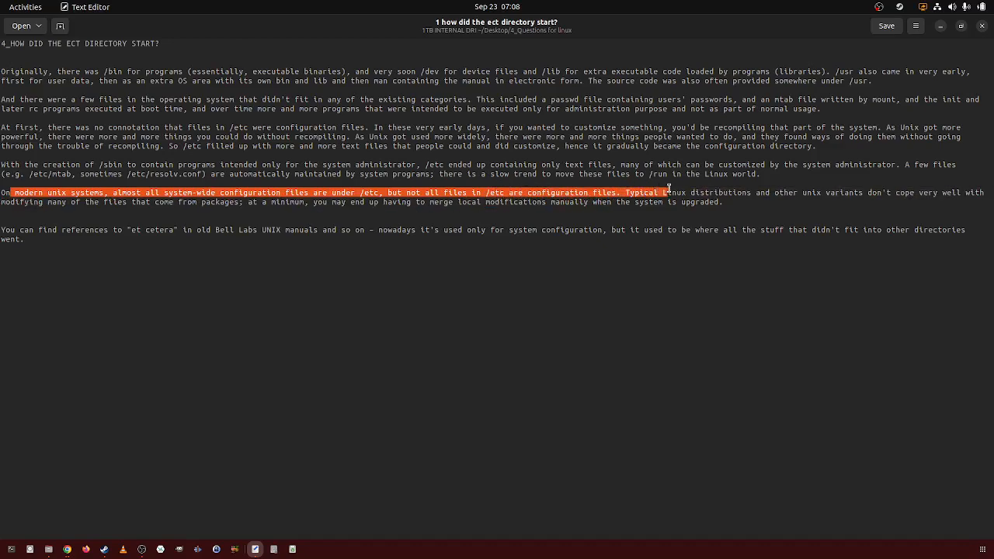
left_click_drag(668, 193, 831, 193)
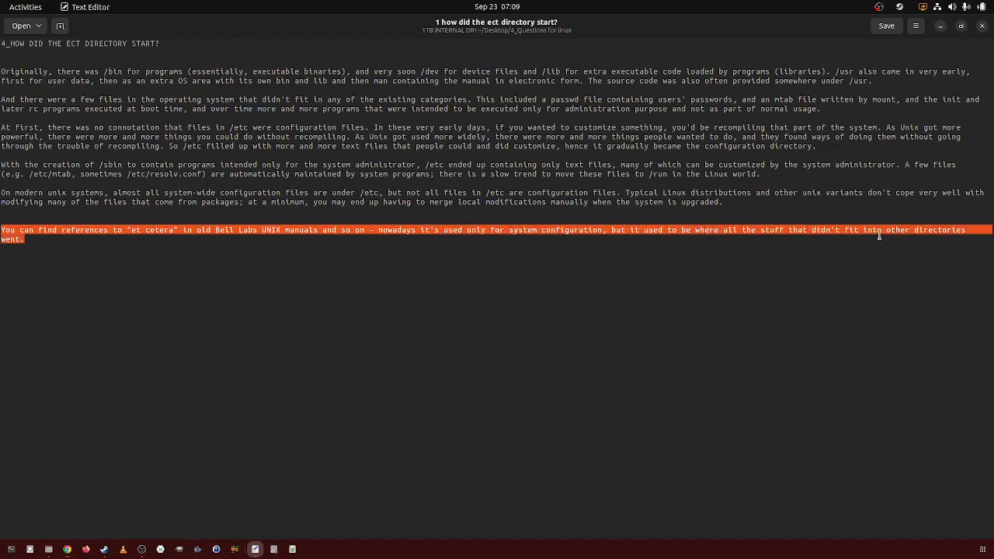
left_click(75, 240)
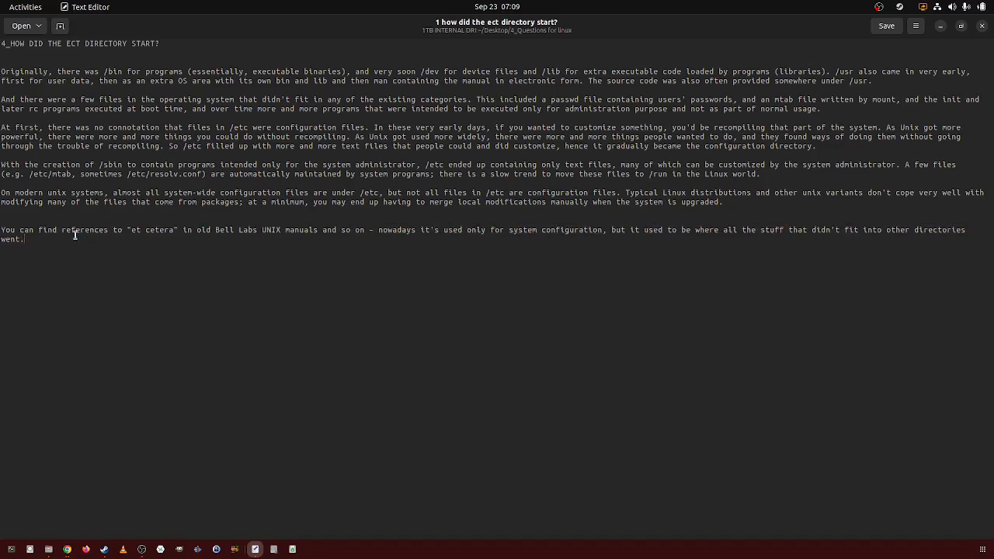